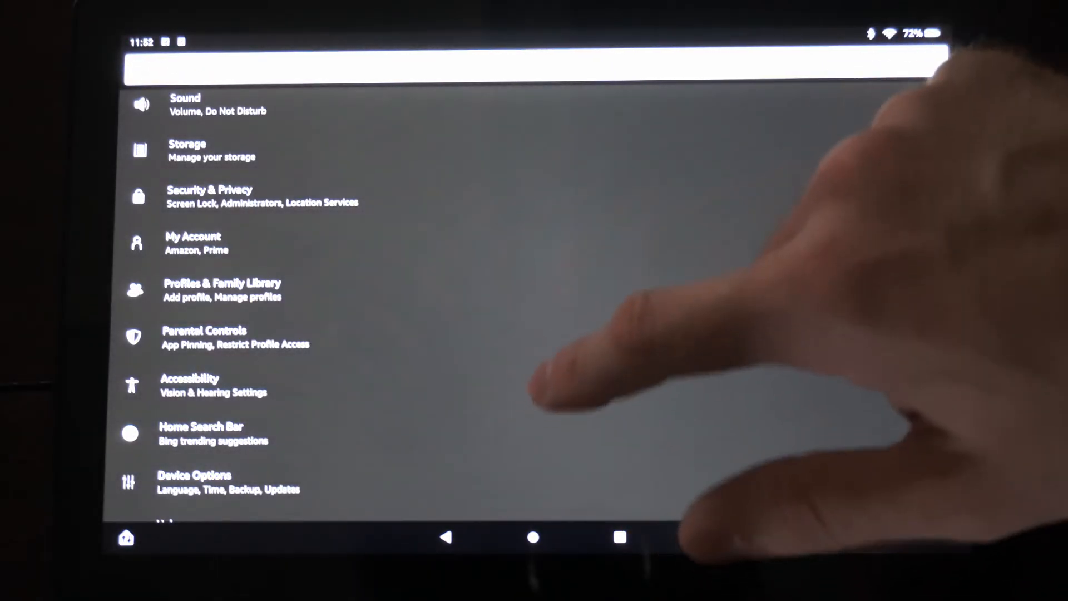
# Step: Scroll to the top of the Settings list and open Apps & Notifications
pyautogui.scroll(3)
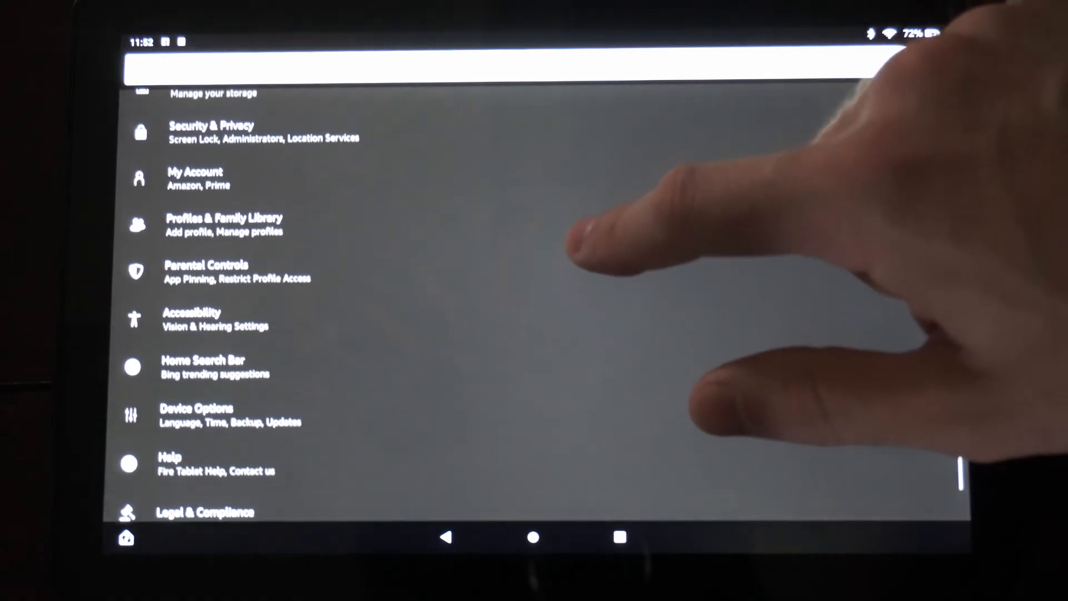
pyautogui.scroll(3)
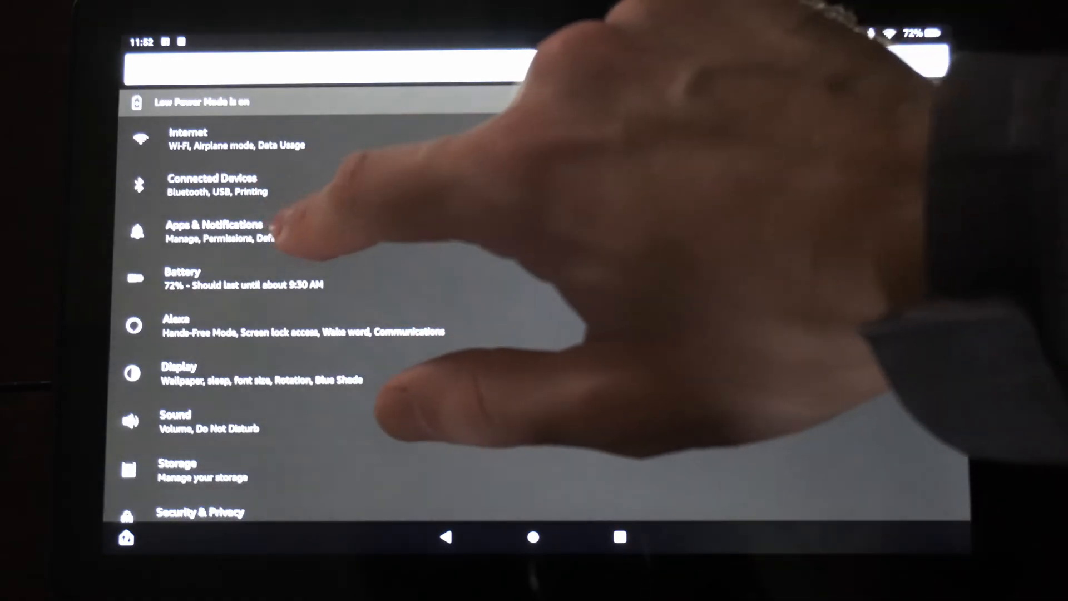
pyautogui.click(213, 230)
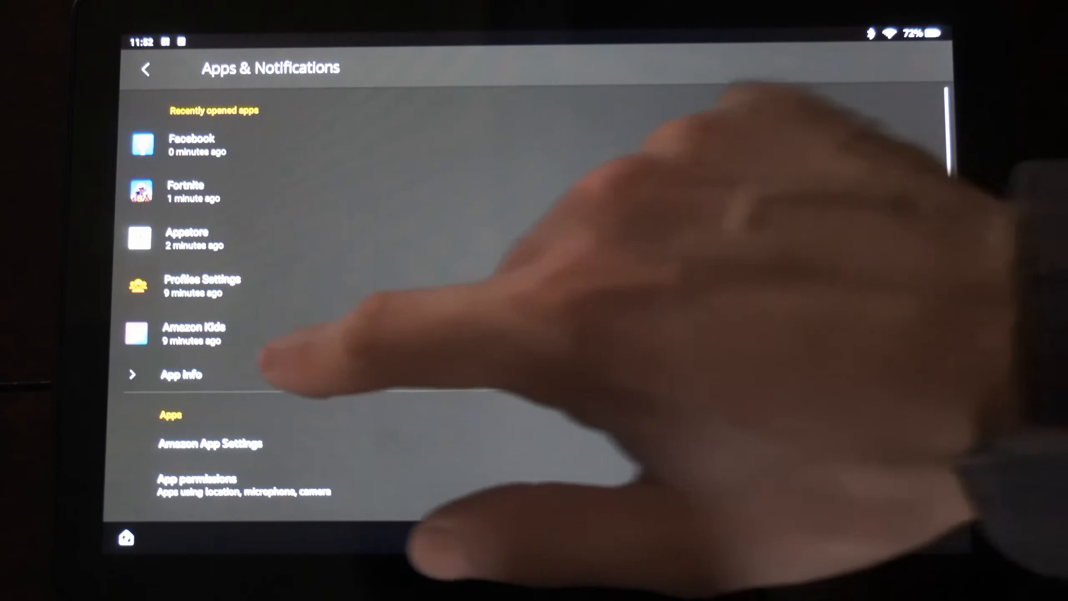
# Step: Uninstall Facebook from the App Info list, confirm with OK, and go to the home screen
pyautogui.click(182, 374)
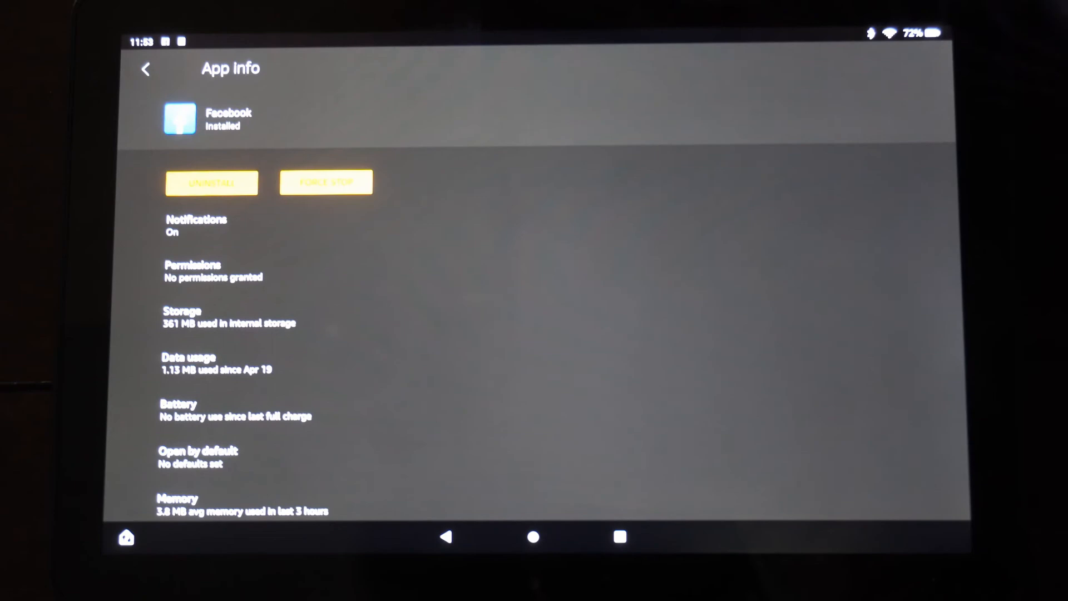
pyautogui.click(212, 182)
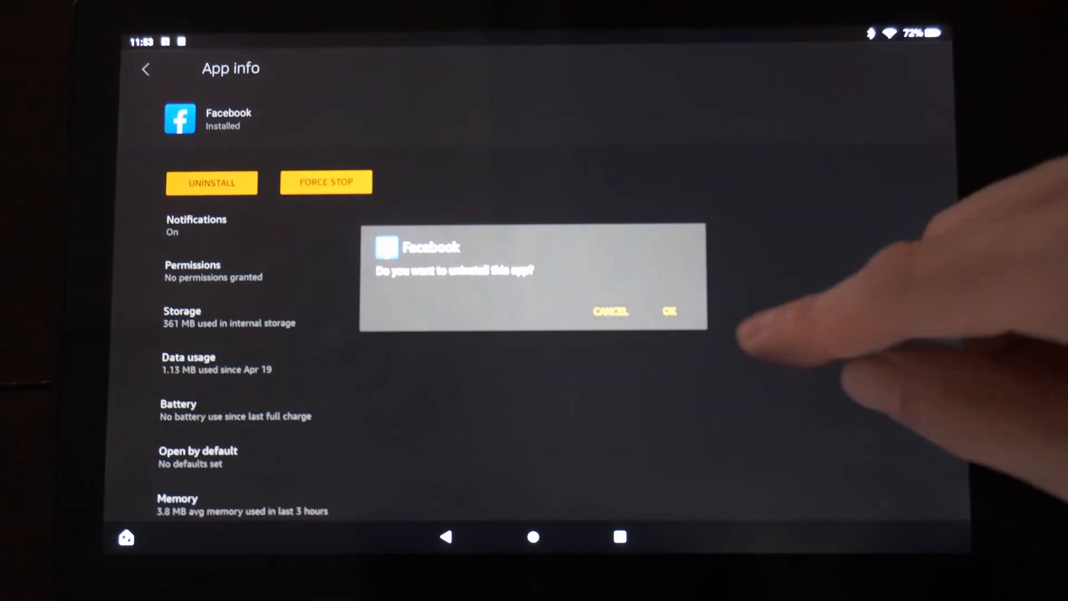
pyautogui.click(669, 312)
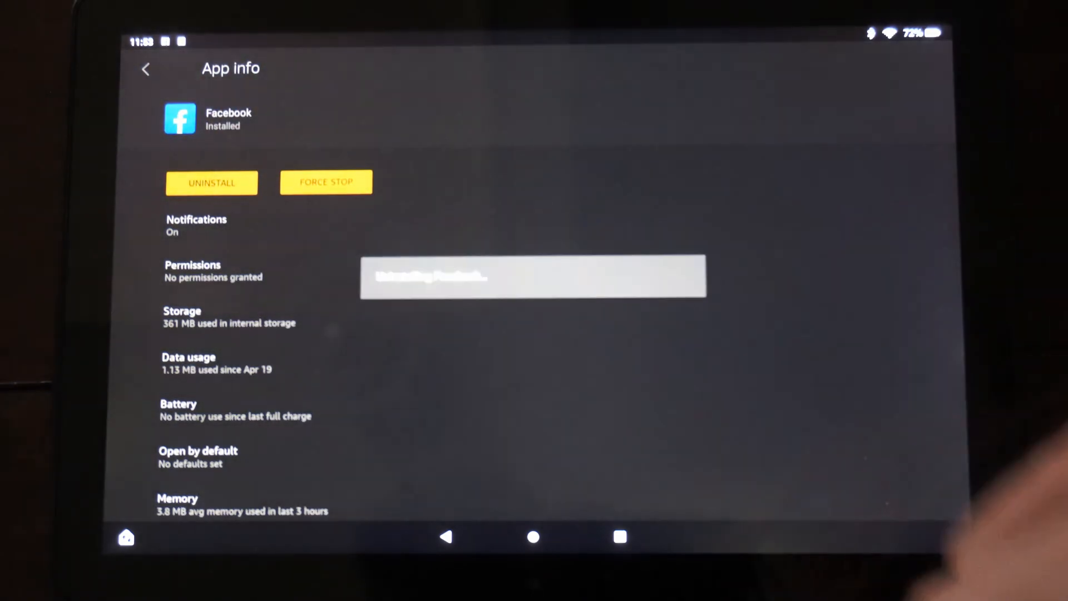
pyautogui.click(533, 537)
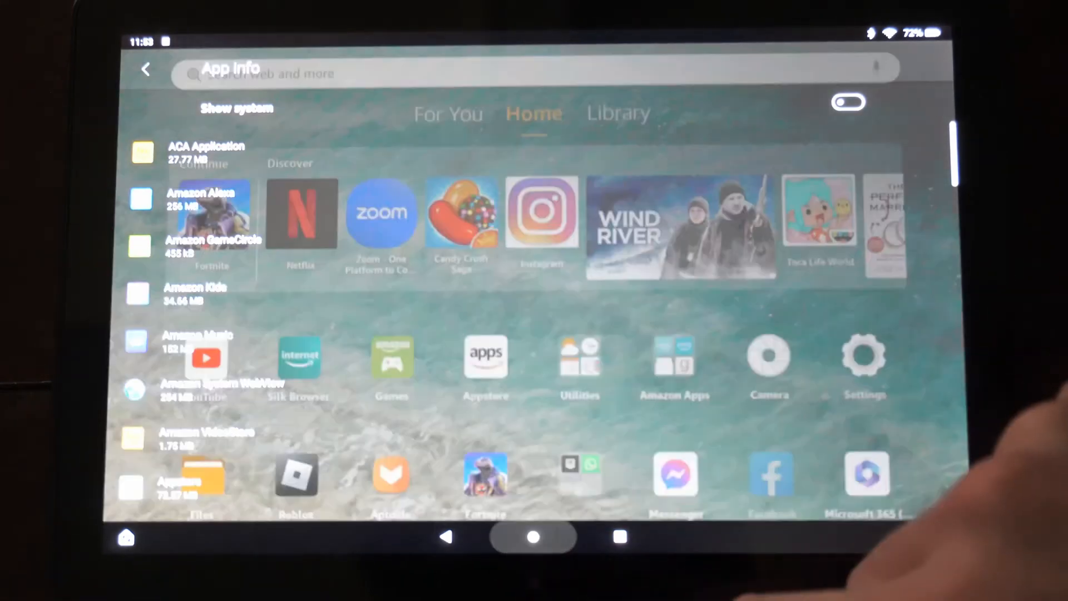
pyautogui.click(145, 69)
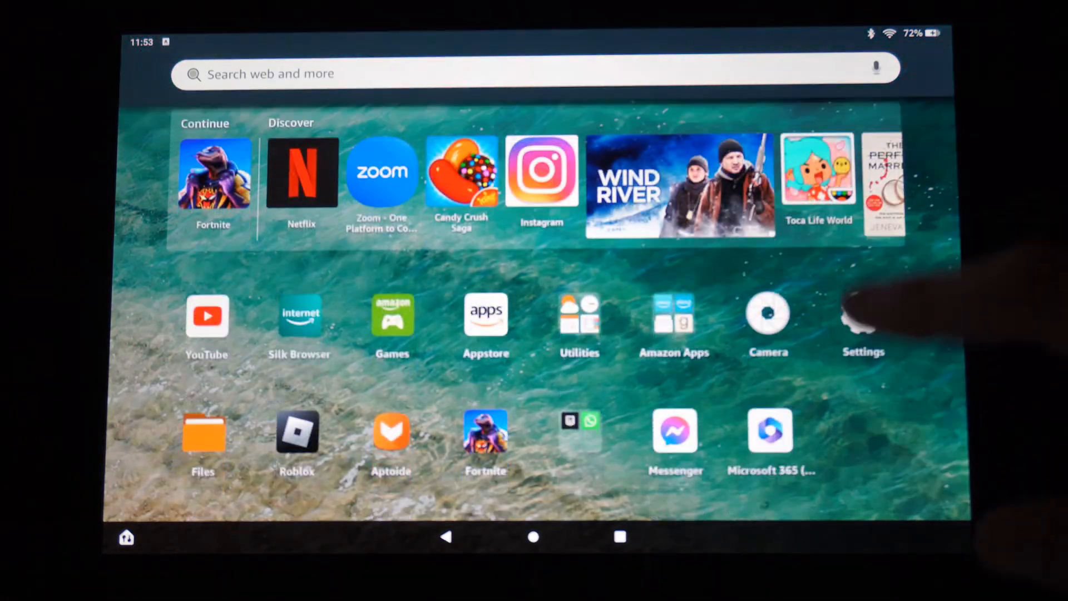